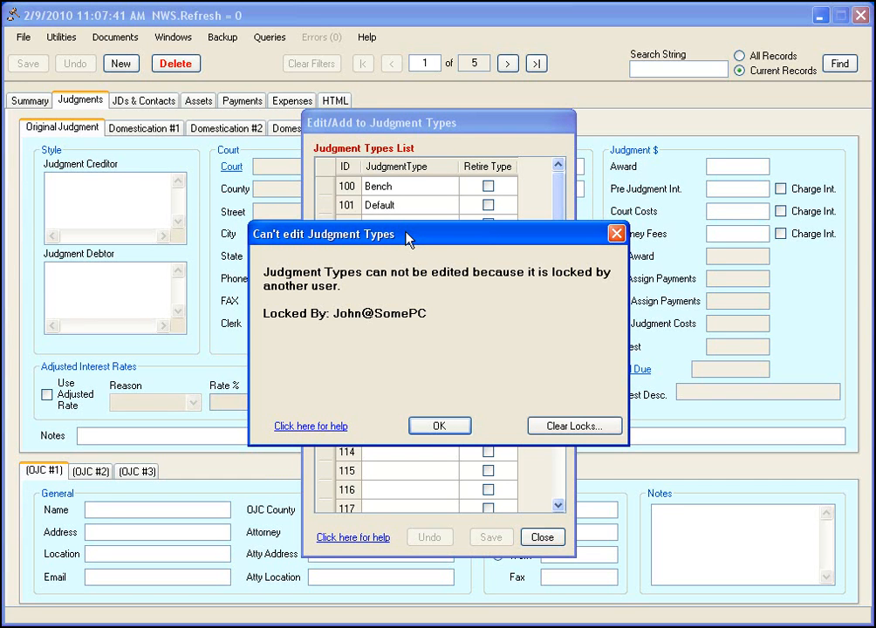
{"action": "mouse_move", "coordinate": [391, 283]}
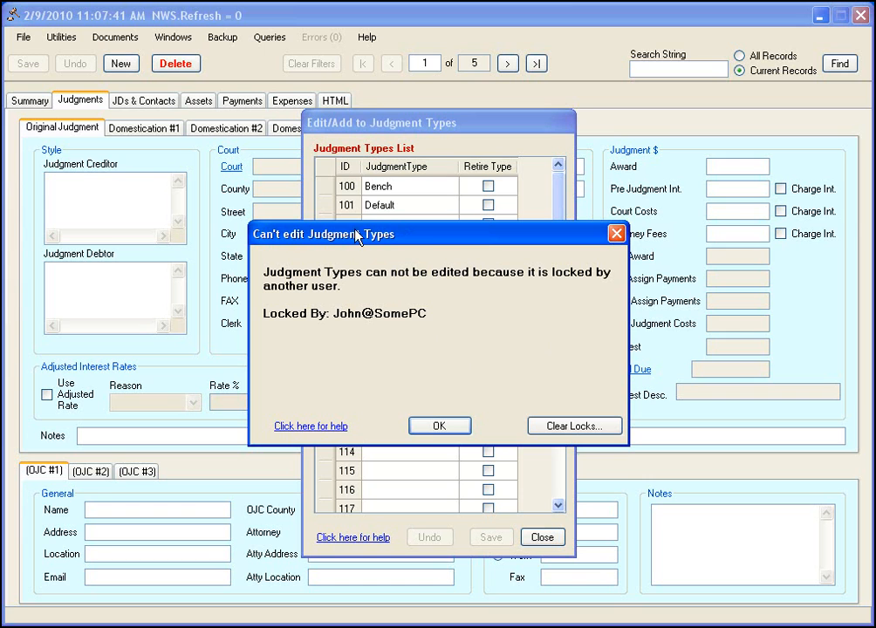
{"action": "mouse_move", "coordinate": [502, 356]}
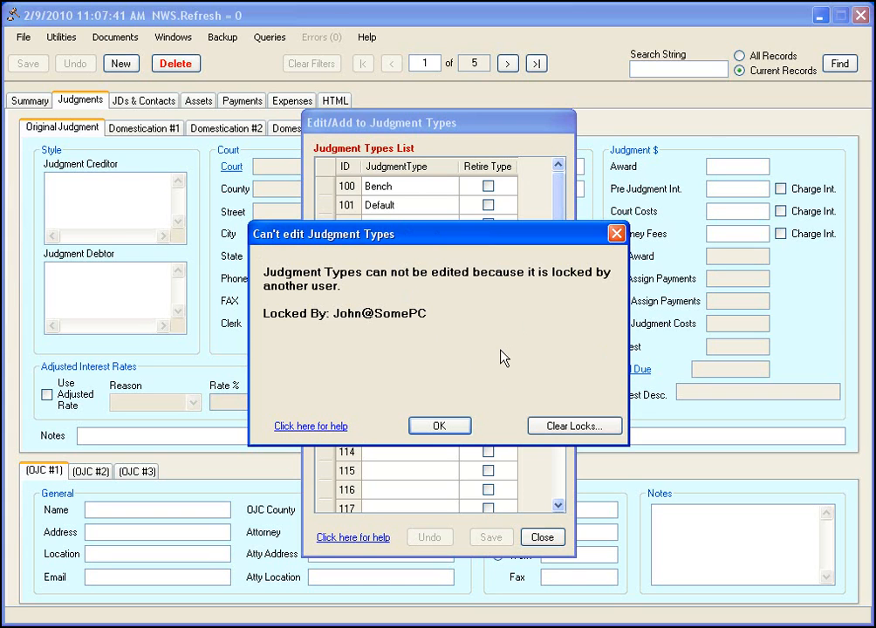
{"action": "mouse_move", "coordinate": [480, 336]}
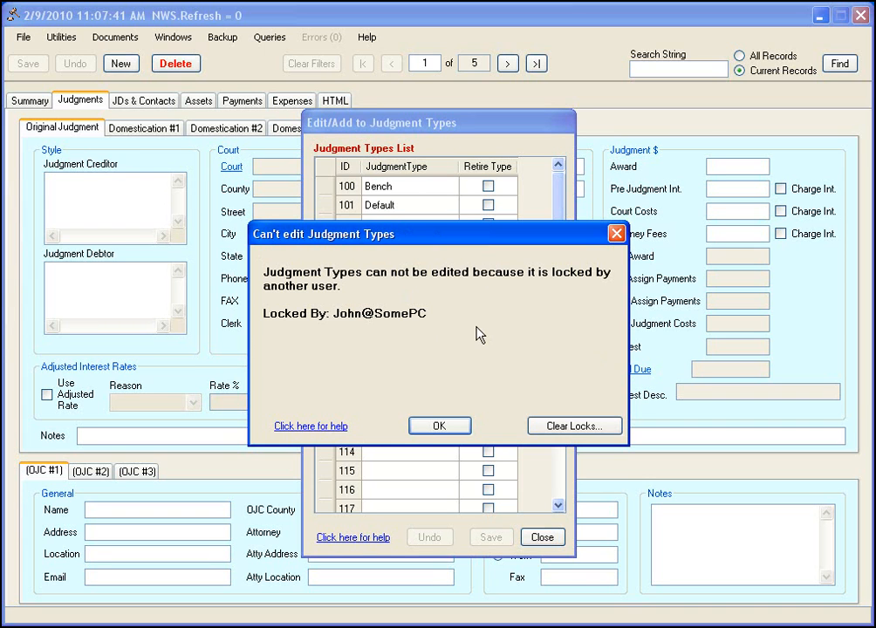
{"action": "mouse_move", "coordinate": [471, 332]}
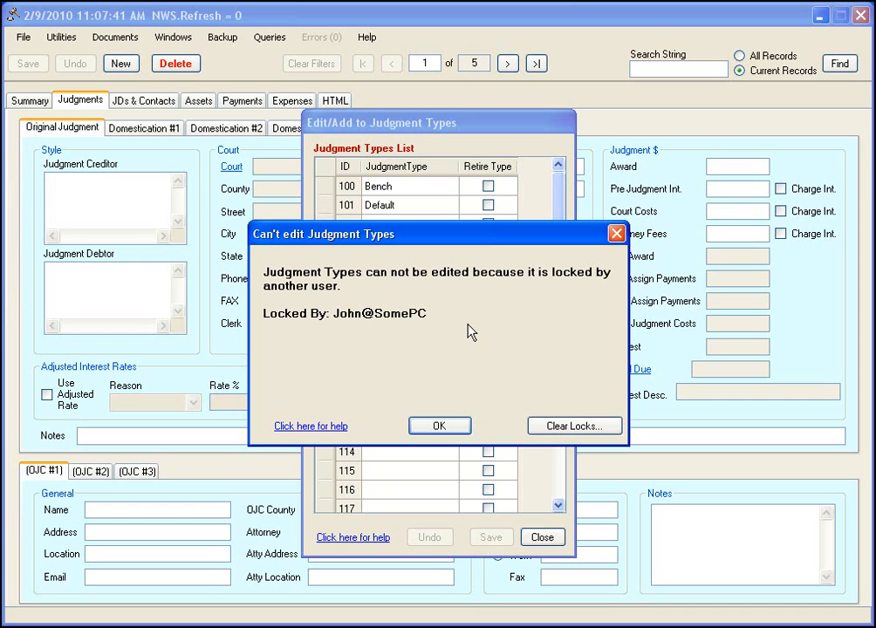
{"action": "mouse_move", "coordinate": [476, 328]}
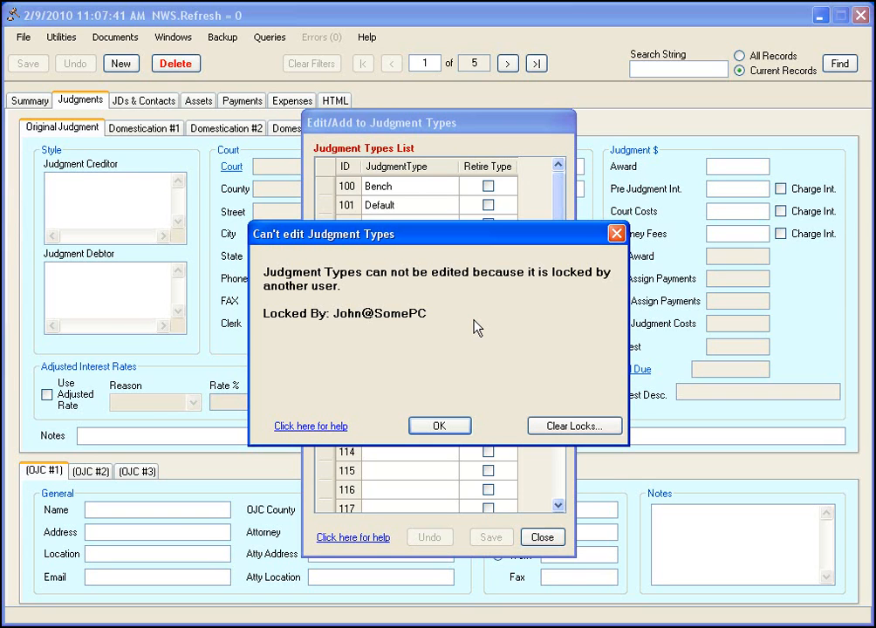
{"action": "mouse_move", "coordinate": [316, 350]}
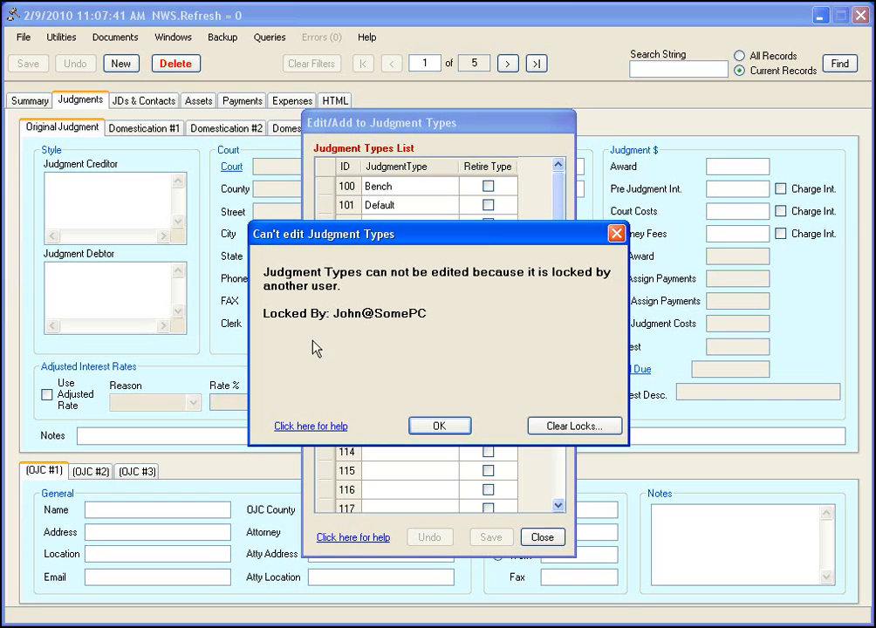
{"action": "mouse_move", "coordinate": [334, 330]}
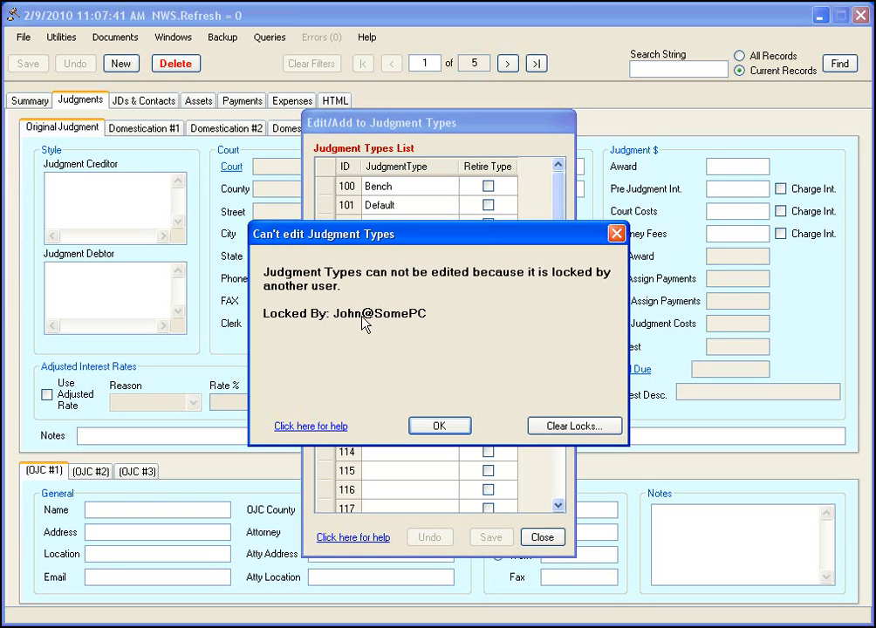
{"action": "mouse_move", "coordinate": [343, 321]}
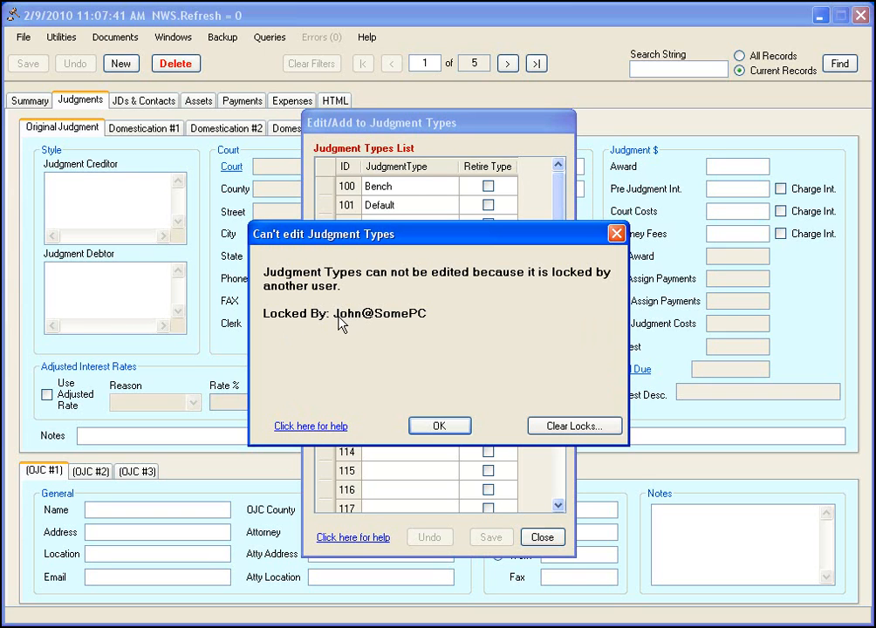
{"action": "mouse_move", "coordinate": [384, 328]}
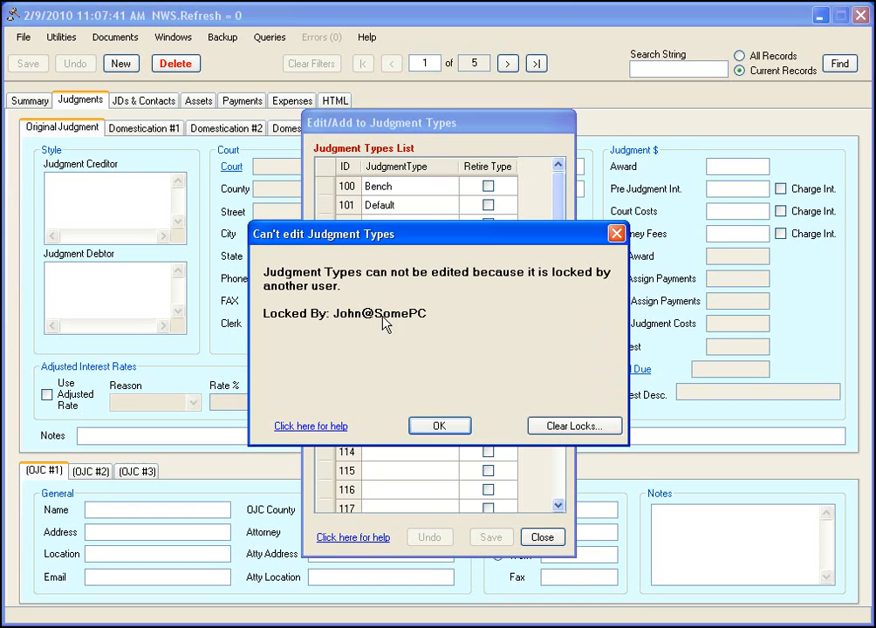
{"action": "mouse_move", "coordinate": [430, 319]}
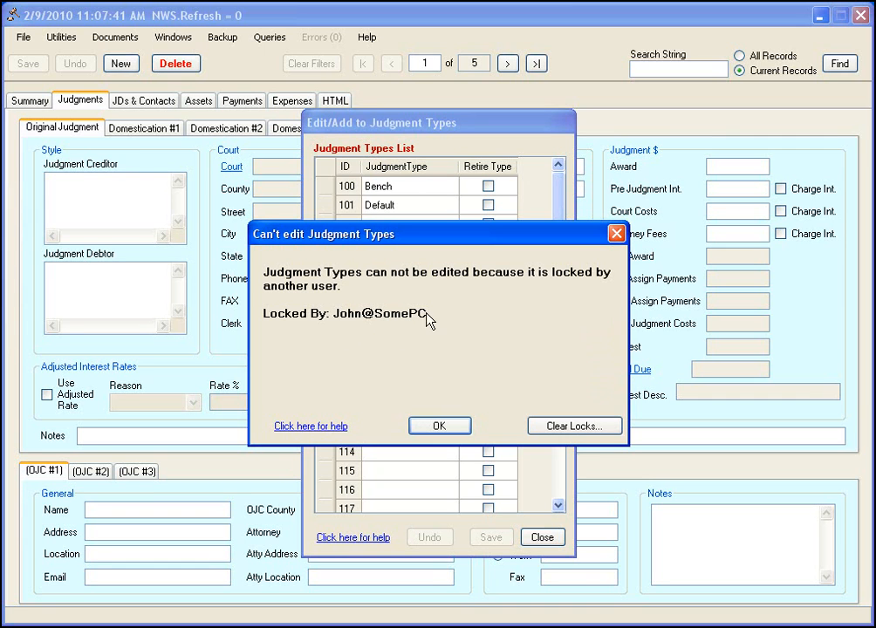
{"action": "mouse_move", "coordinate": [412, 358]}
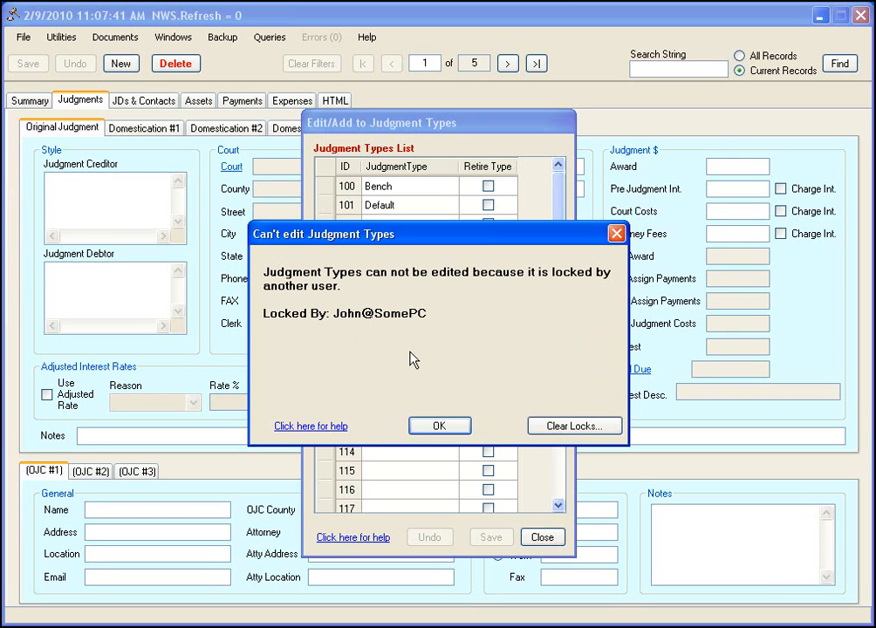
{"action": "mouse_move", "coordinate": [323, 323]}
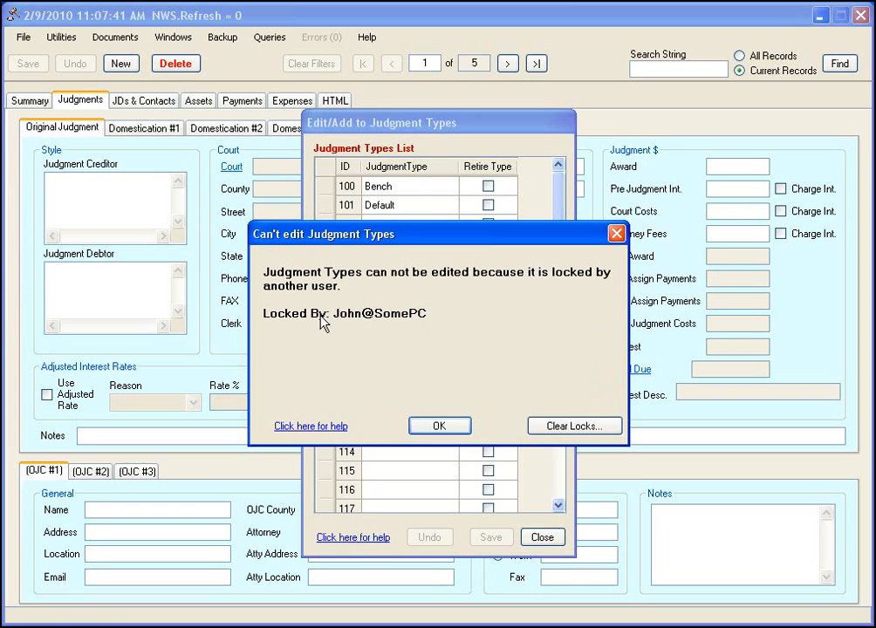
{"action": "mouse_move", "coordinate": [398, 360]}
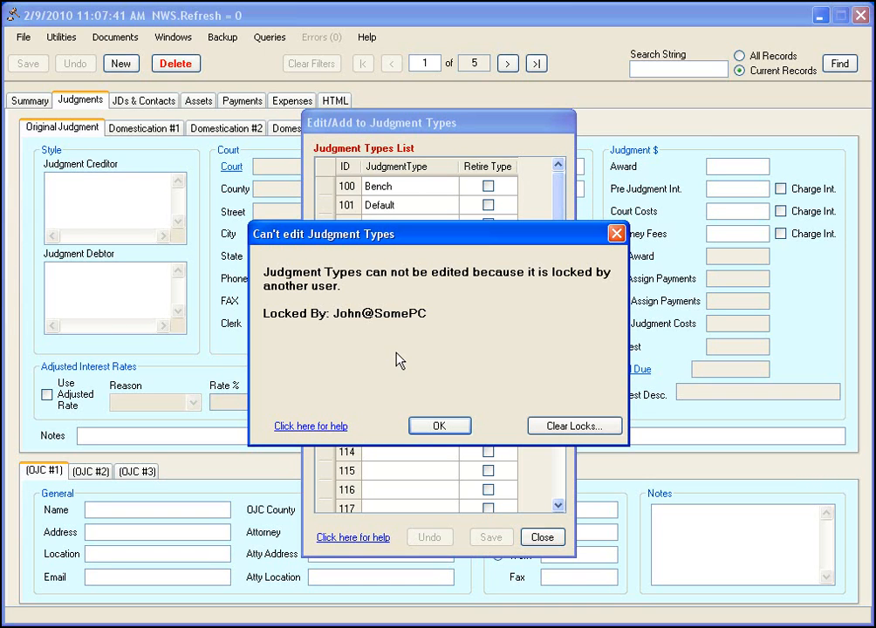
{"action": "mouse_move", "coordinate": [328, 329]}
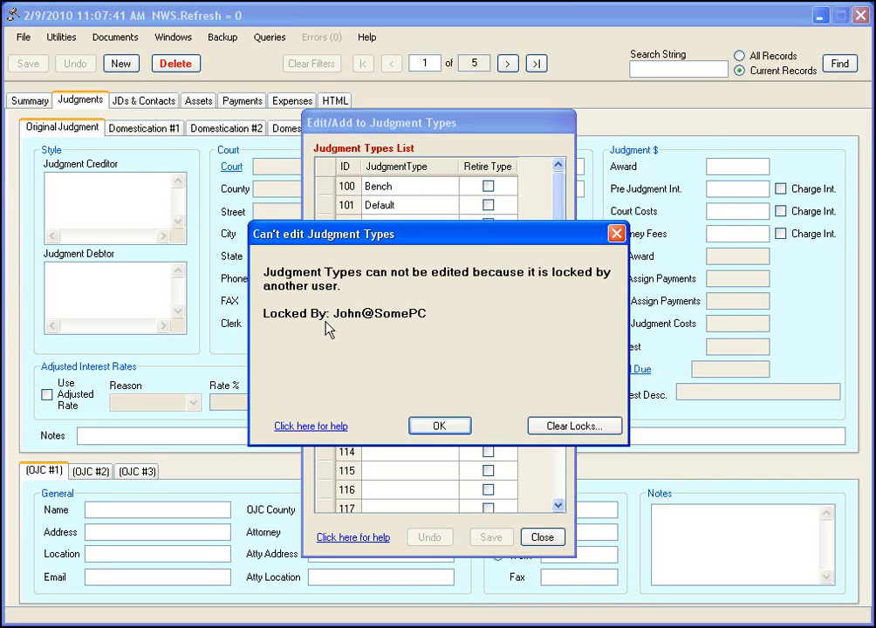
{"action": "mouse_move", "coordinate": [391, 327]}
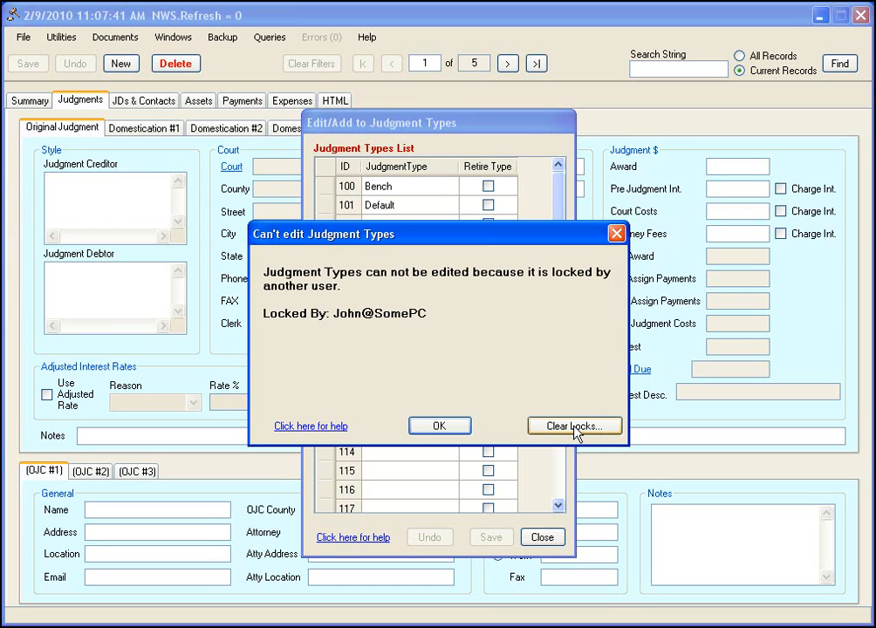
Review the Remove All Locks warning from Clear Locks and cancel it without clearing locks
{"action": "left_click", "coordinate": [575, 426]}
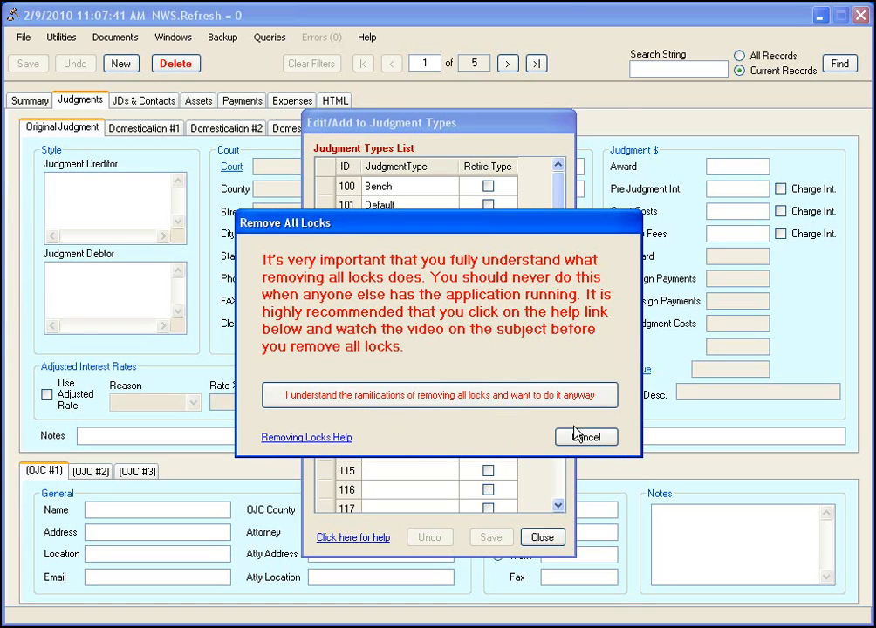
{"action": "mouse_move", "coordinate": [407, 356]}
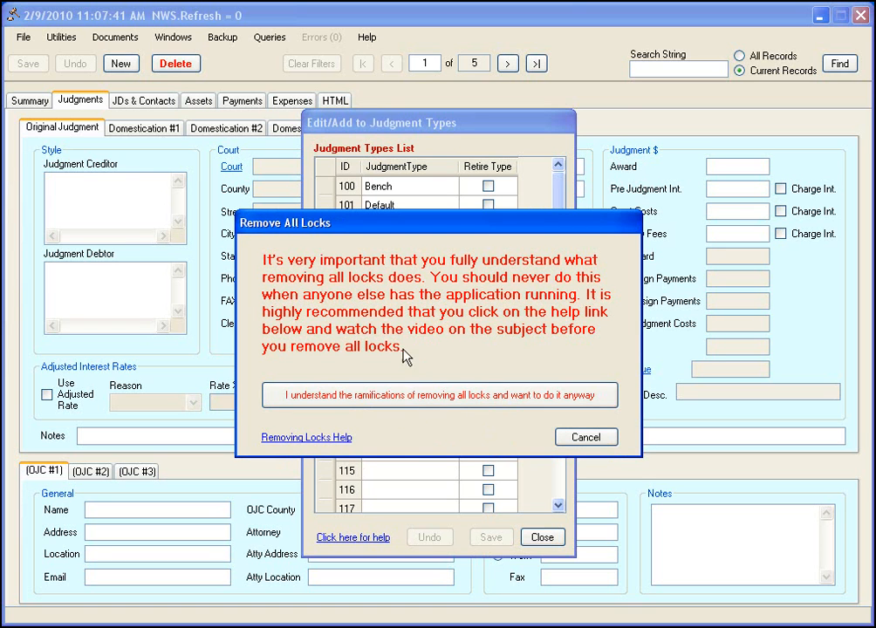
{"action": "mouse_move", "coordinate": [552, 395]}
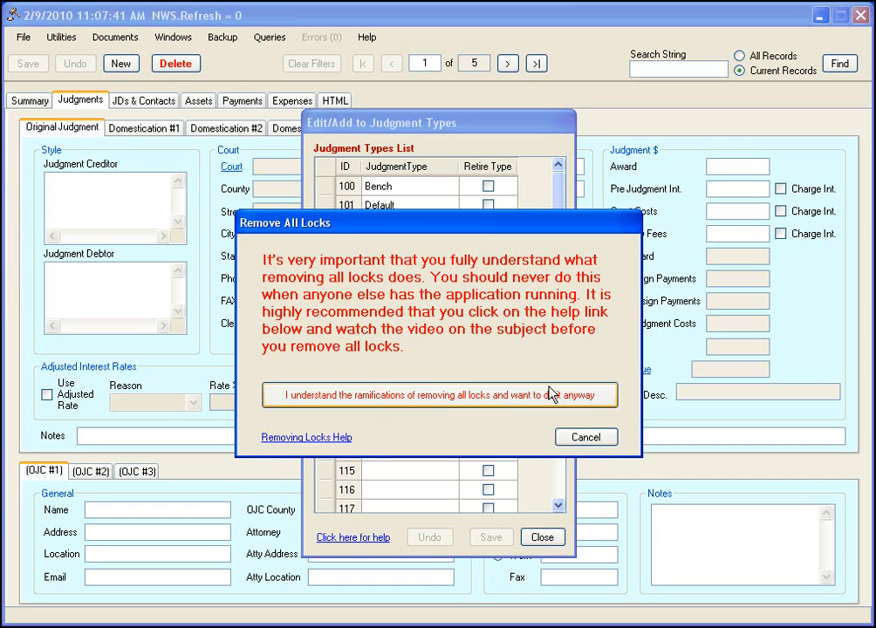
{"action": "mouse_move", "coordinate": [405, 433]}
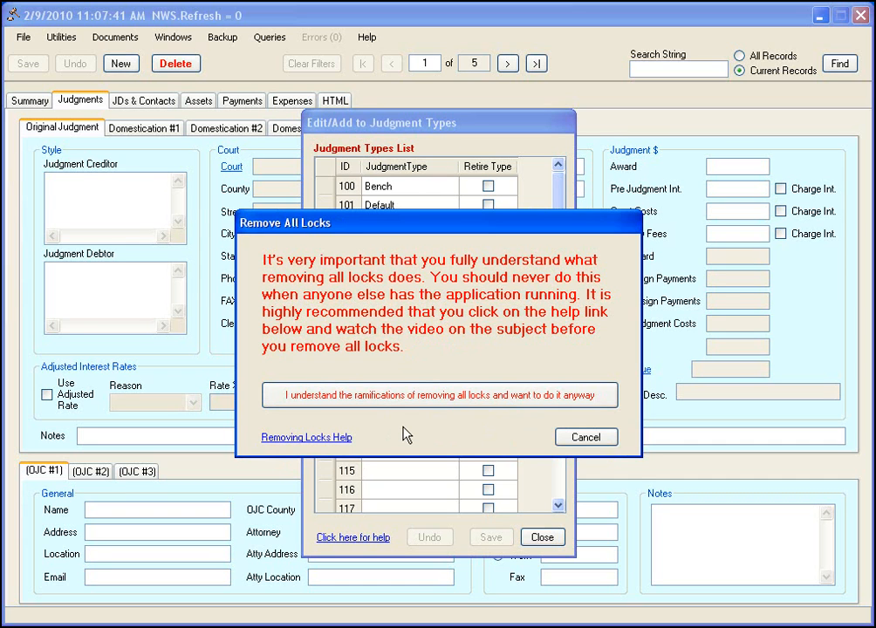
{"action": "mouse_move", "coordinate": [407, 424]}
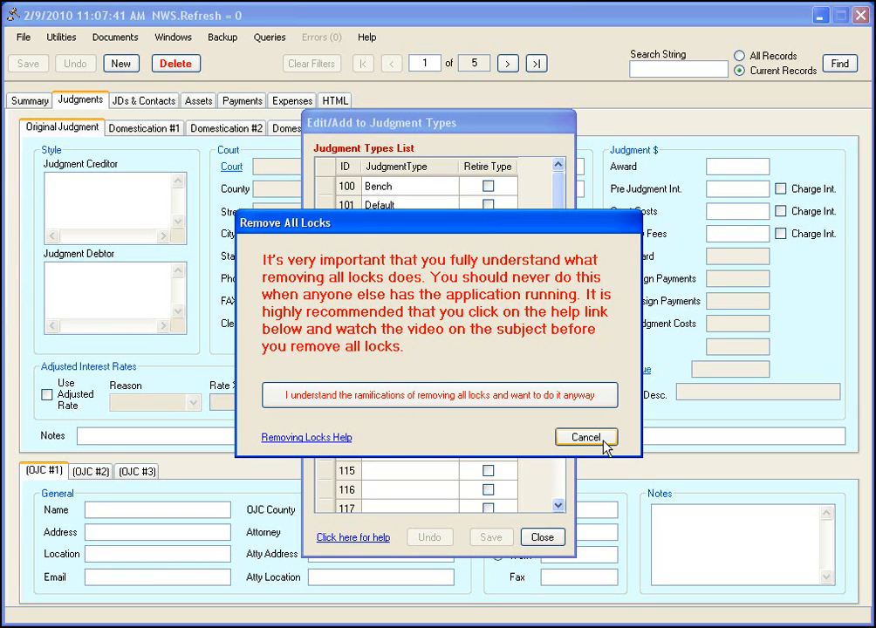
{"action": "left_click", "coordinate": [585, 436]}
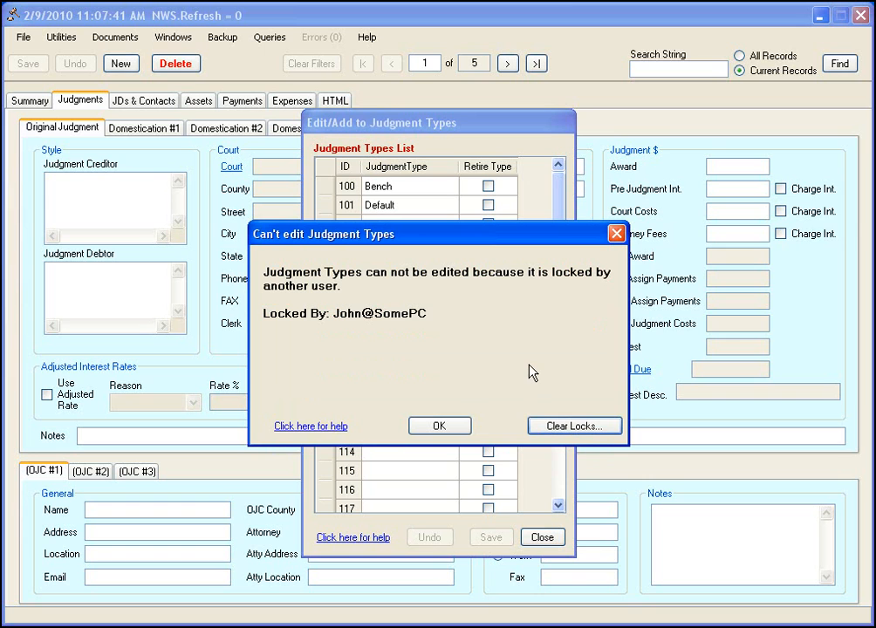
{"action": "mouse_move", "coordinate": [454, 356]}
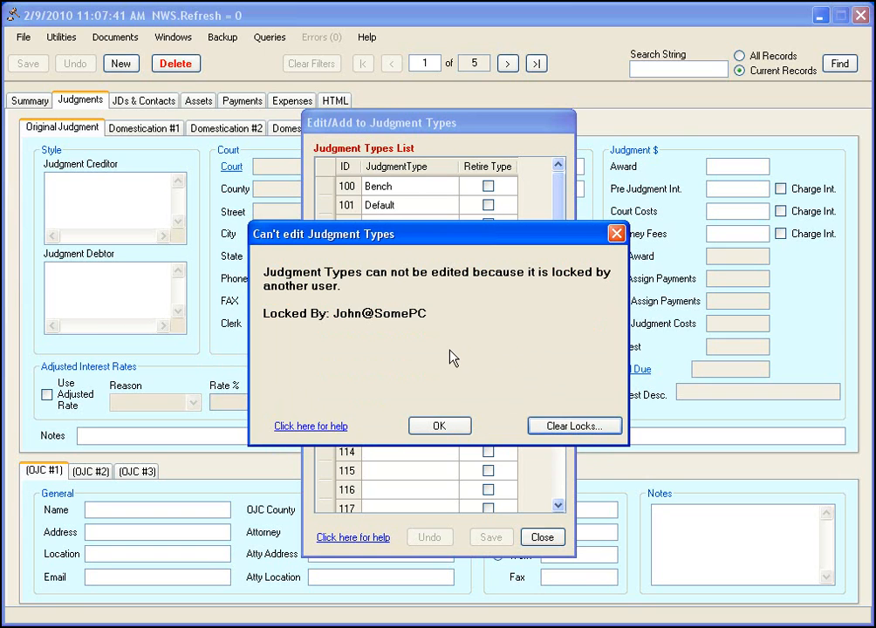
{"action": "mouse_move", "coordinate": [443, 356]}
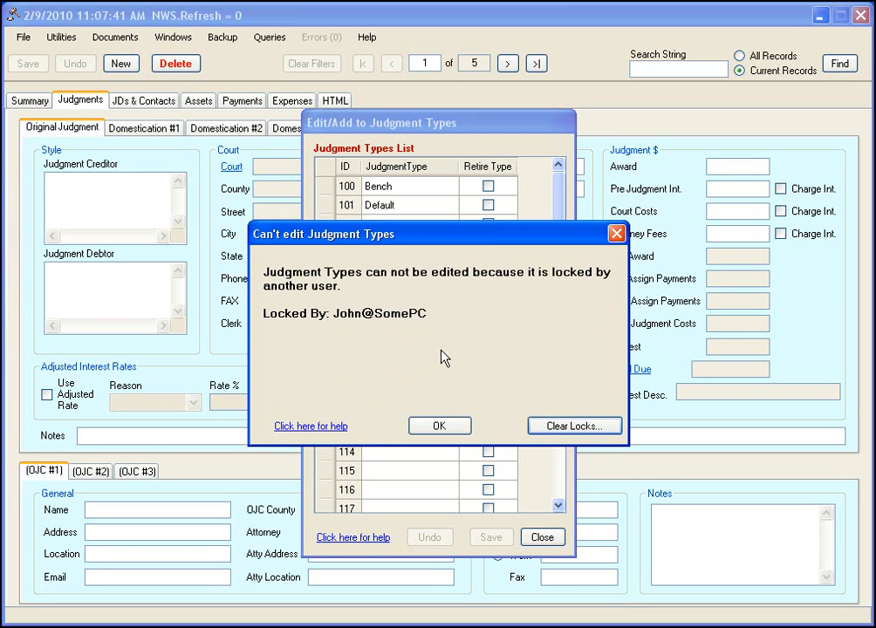
{"action": "mouse_move", "coordinate": [450, 357]}
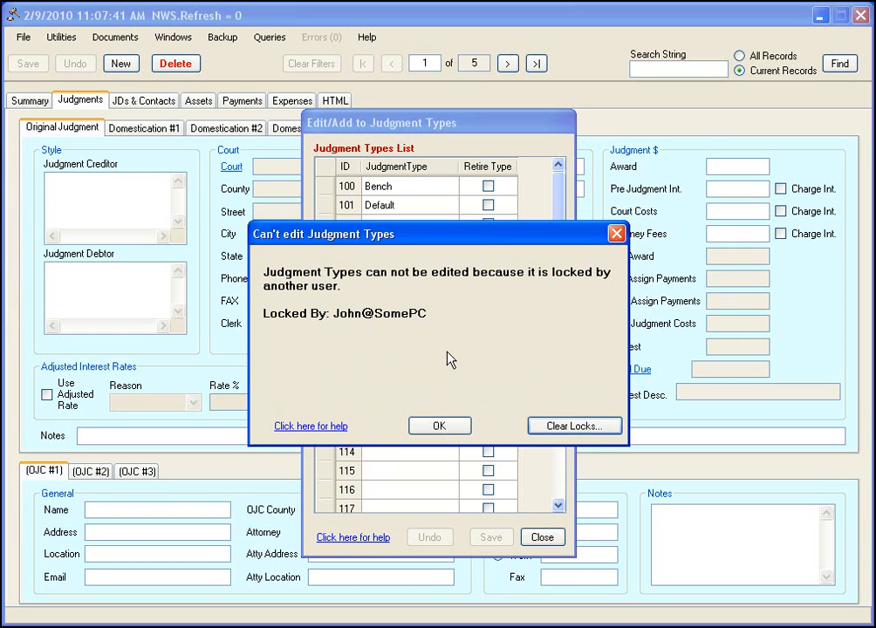